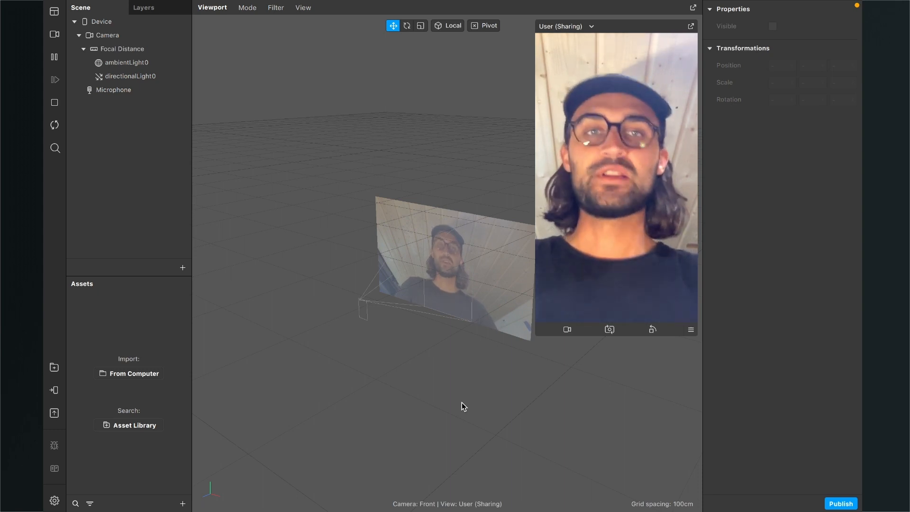
pyautogui.moveTo(423, 388)
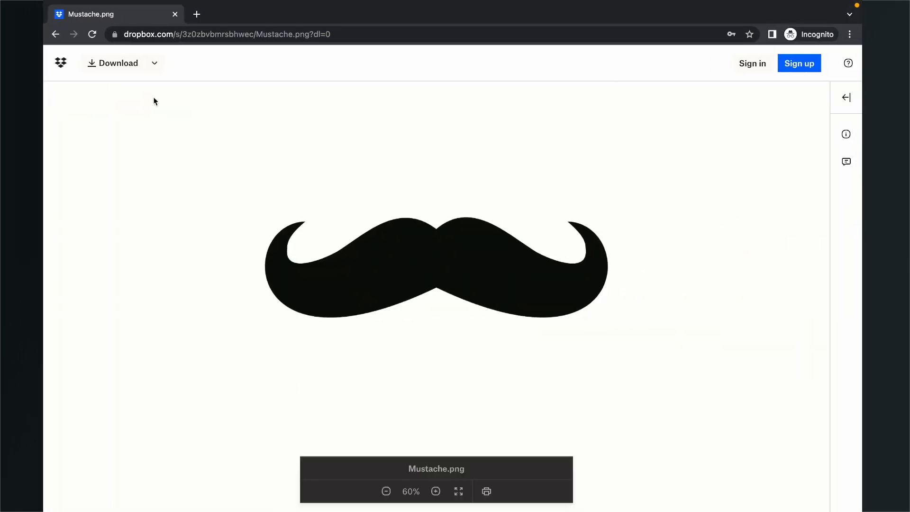
# - Download Mustache.png from the Dropbox shared link
pyautogui.click(112, 63)
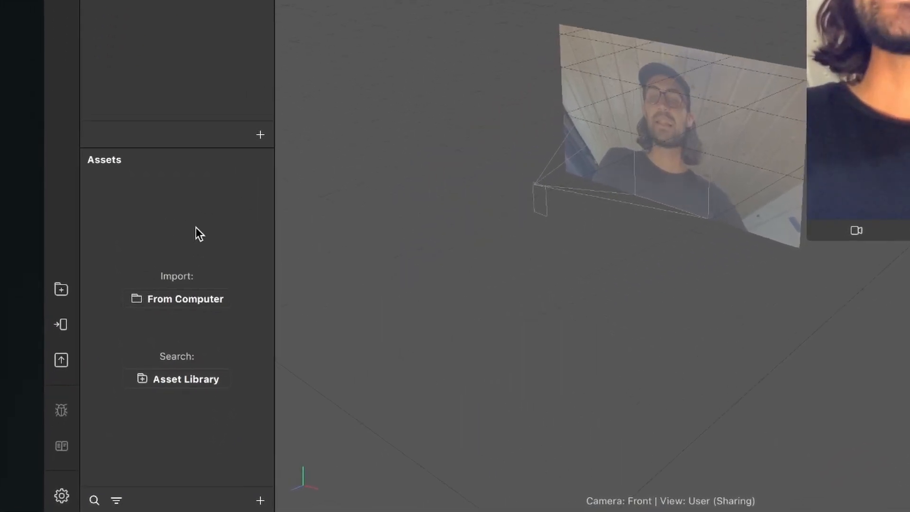
# - Import Mustache.png from the computer into the project's assets
pyautogui.click(260, 500)
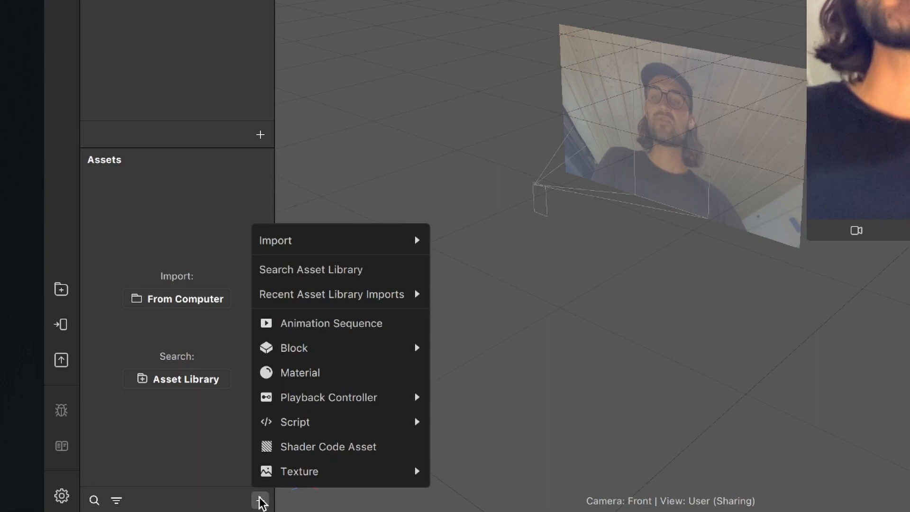
pyautogui.moveTo(344, 246)
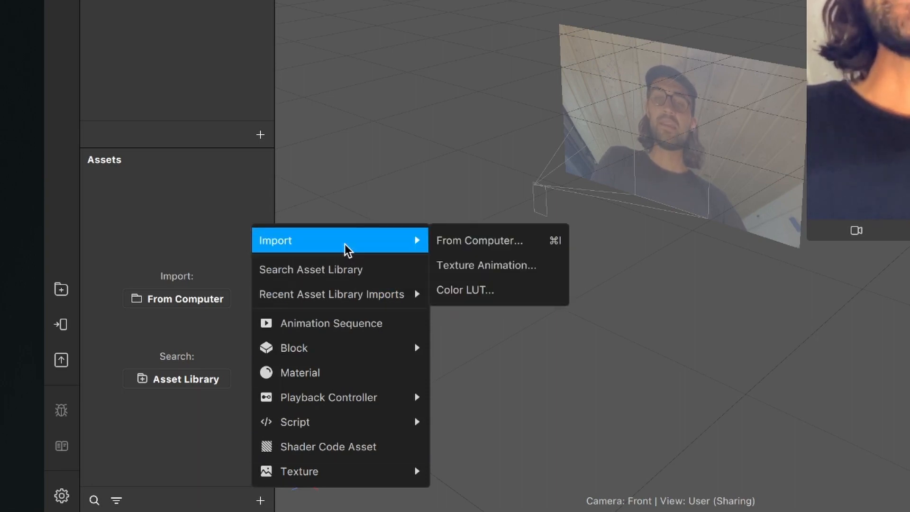
pyautogui.click(480, 240)
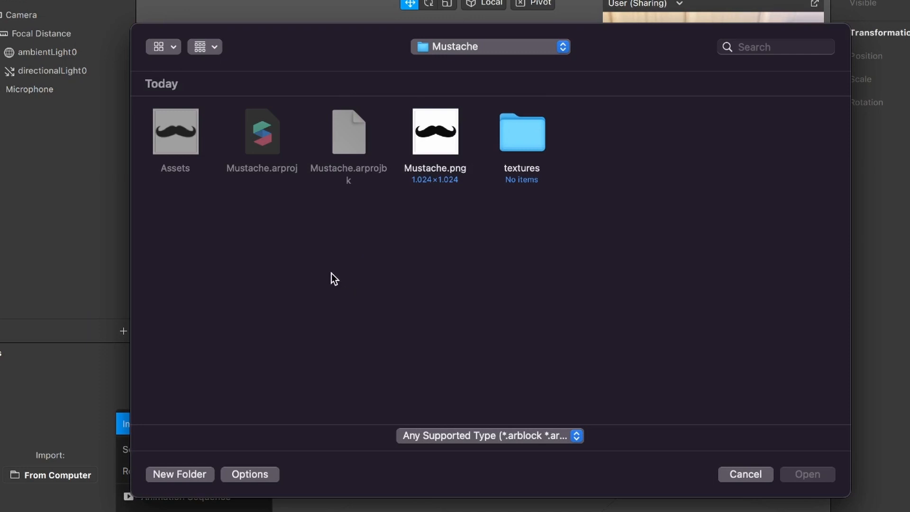
pyautogui.click(435, 132)
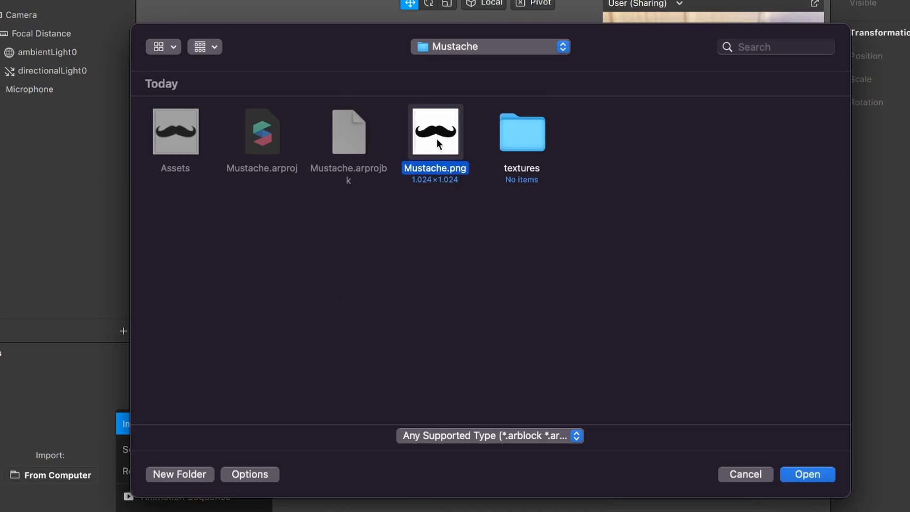
pyautogui.click(807, 473)
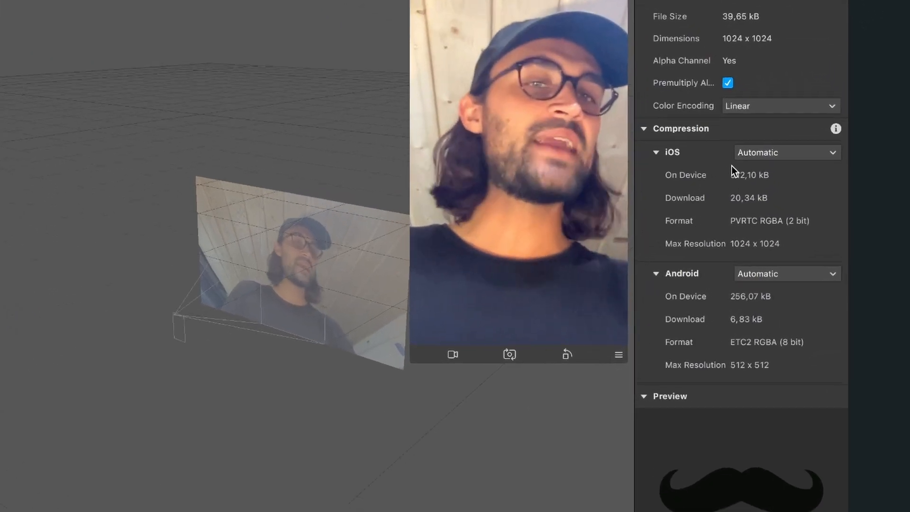
# - Set the Mustache texture's iOS Compression to None
pyautogui.click(786, 152)
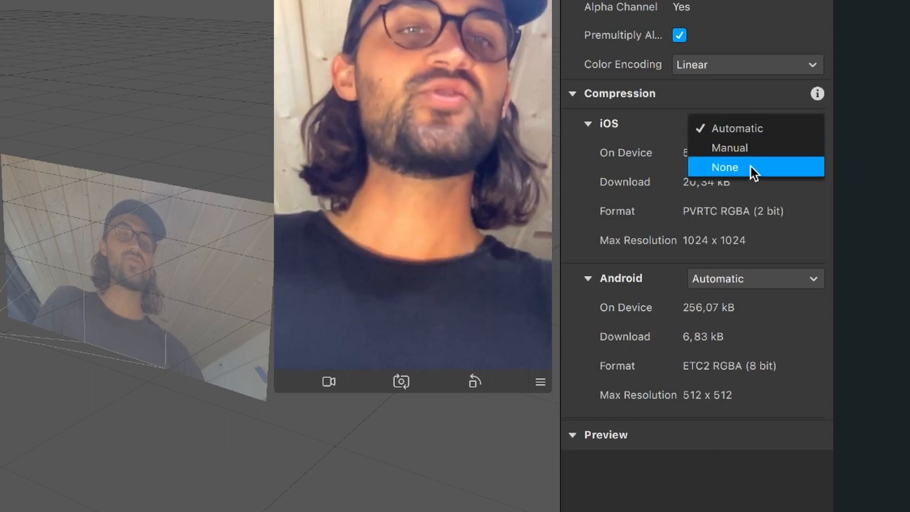
pyautogui.click(724, 167)
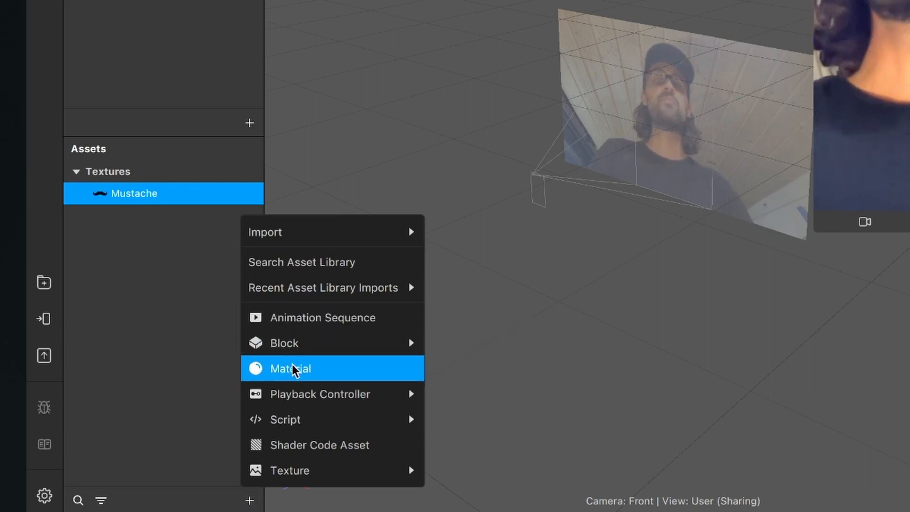
# - Add a material named Mustache with Flat shader and the Mustache texture as diffuse
pyautogui.click(290, 368)
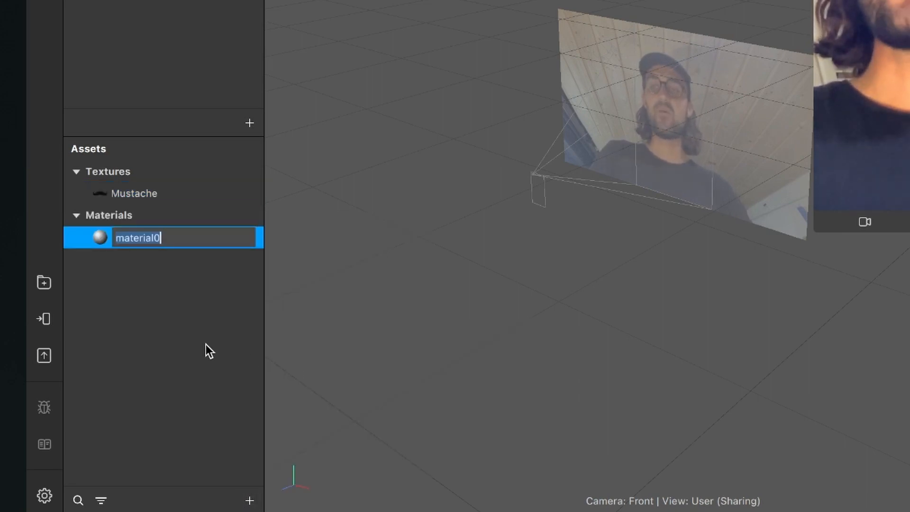
pyautogui.write('Mustache')
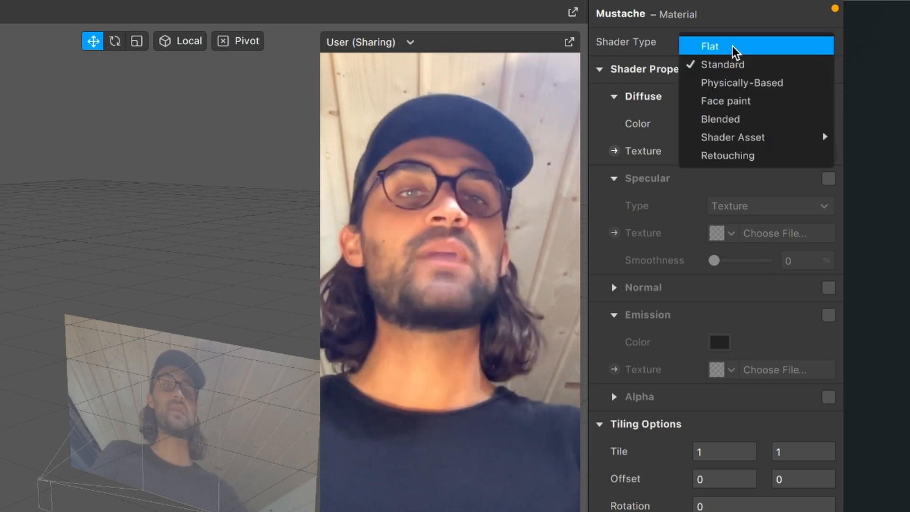
pyautogui.click(707, 45)
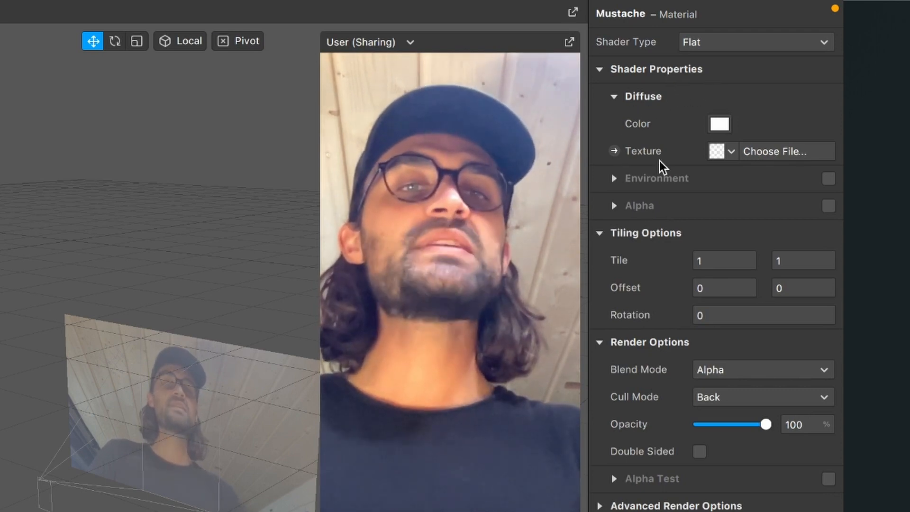
pyautogui.click(730, 151)
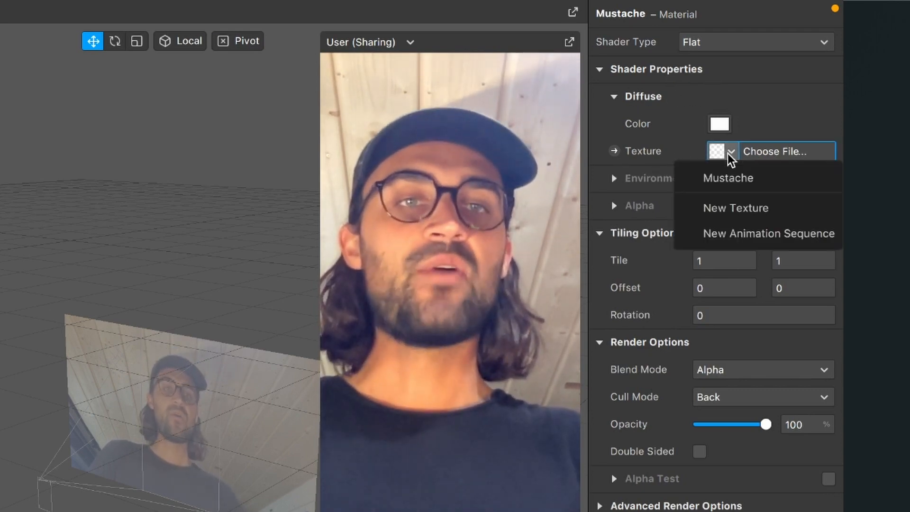
pyautogui.moveTo(727, 182)
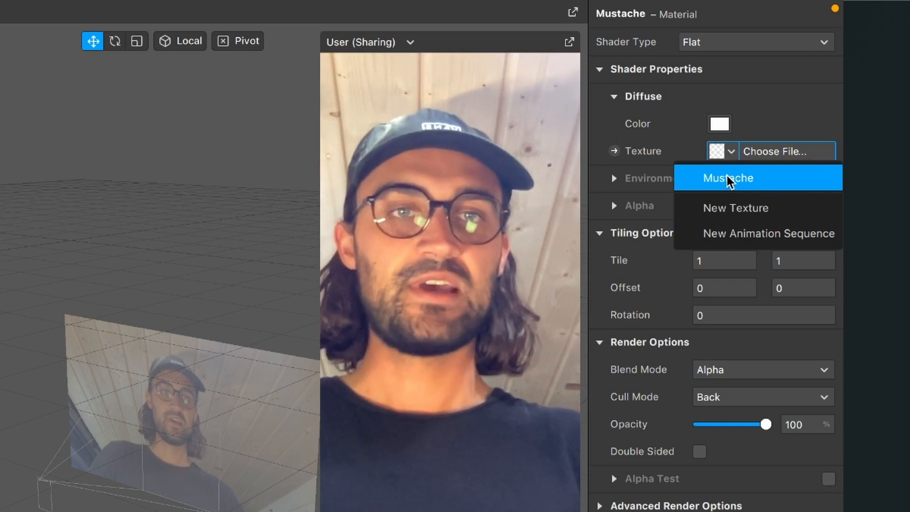
pyautogui.click(727, 177)
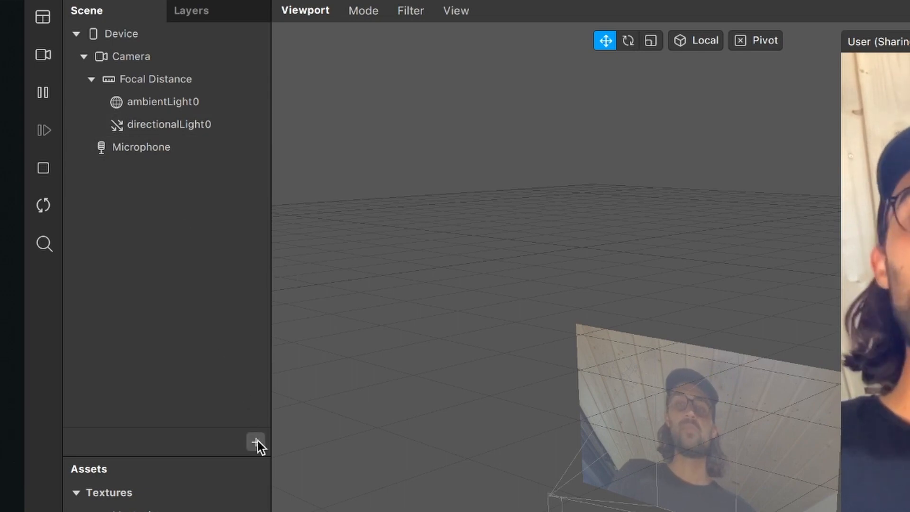
# - Insert a Plane object into the scene
pyautogui.click(255, 442)
pyautogui.write('pla')
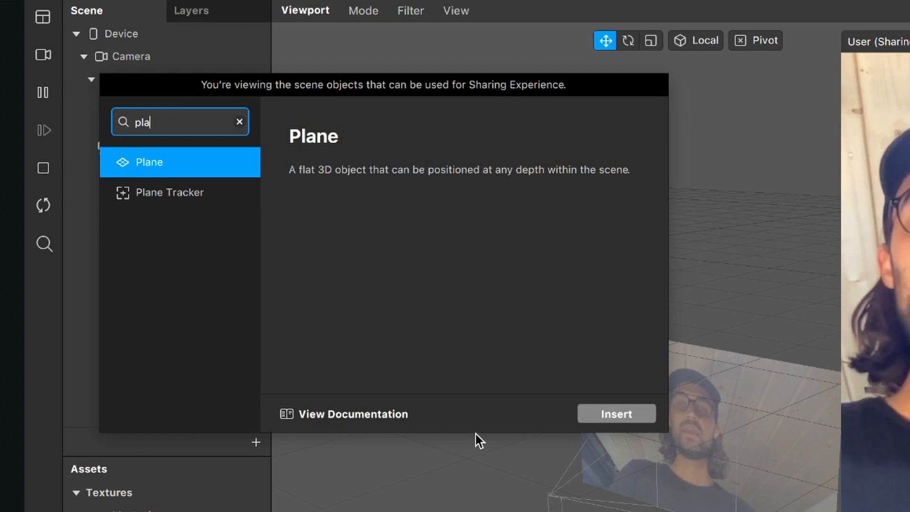
pyautogui.click(616, 413)
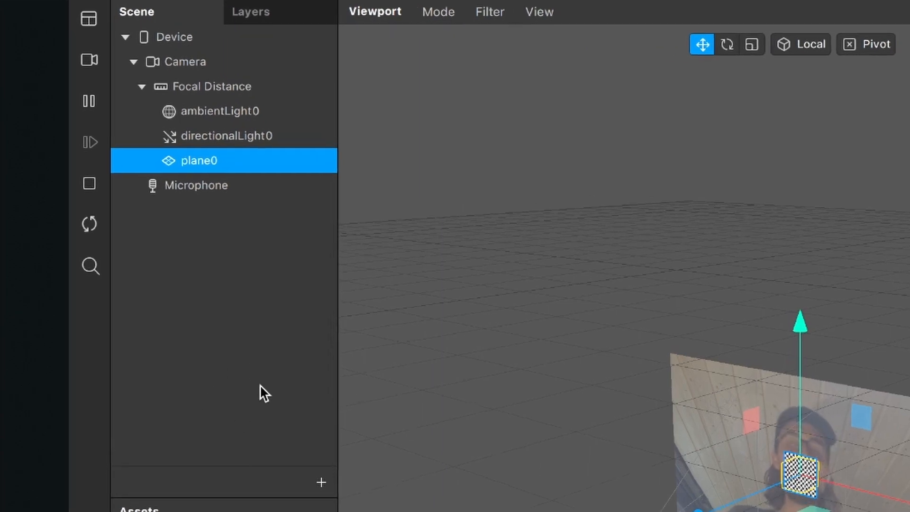
# - Add a Face Tracker and nest plane0 under faceTracker0
pyautogui.click(320, 483)
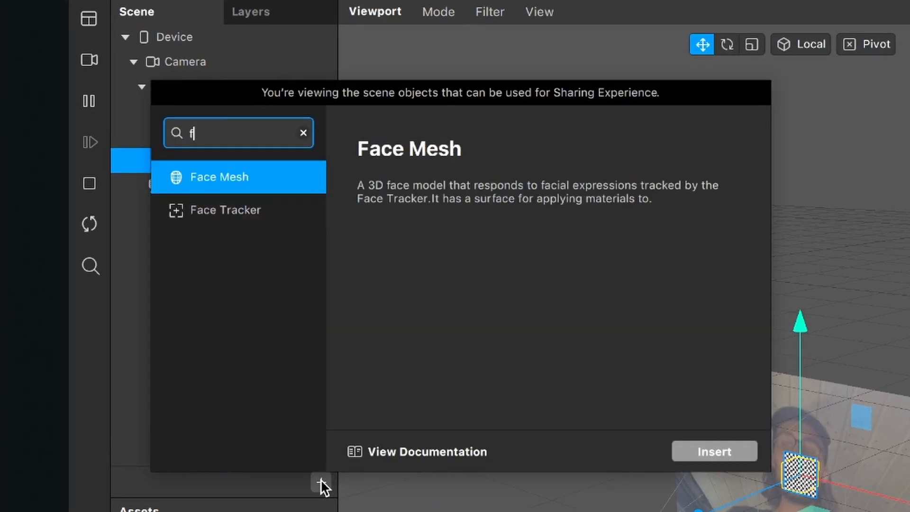
pyautogui.write('ac')
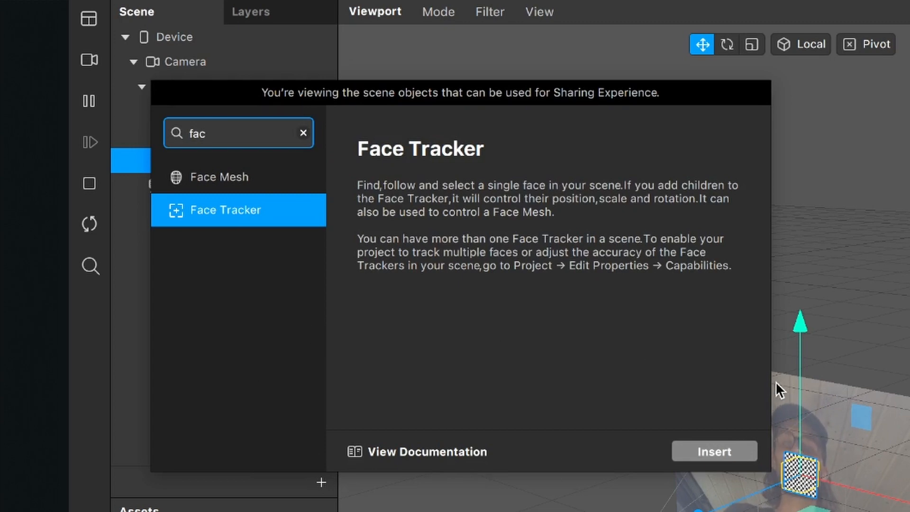
pyautogui.click(713, 450)
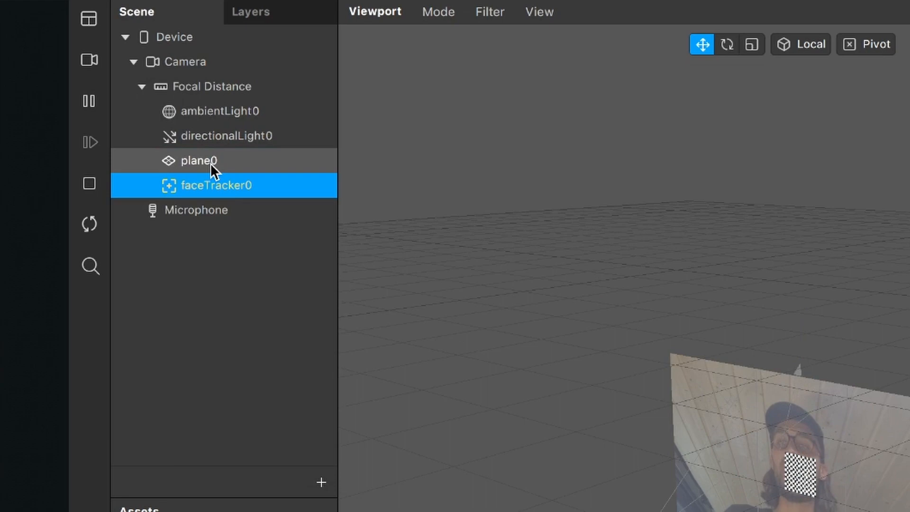
pyautogui.click(199, 160)
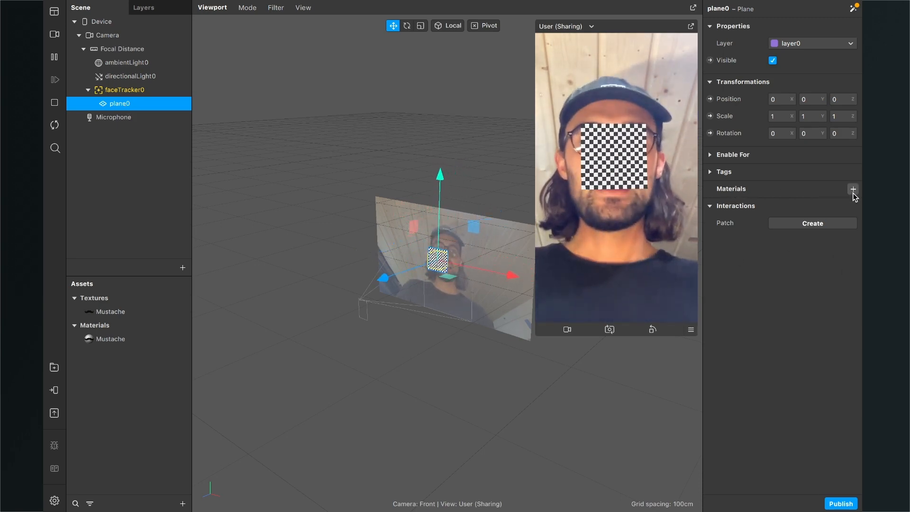
# - Assign the Mustache material to plane0 in the Inspector
pyautogui.click(853, 189)
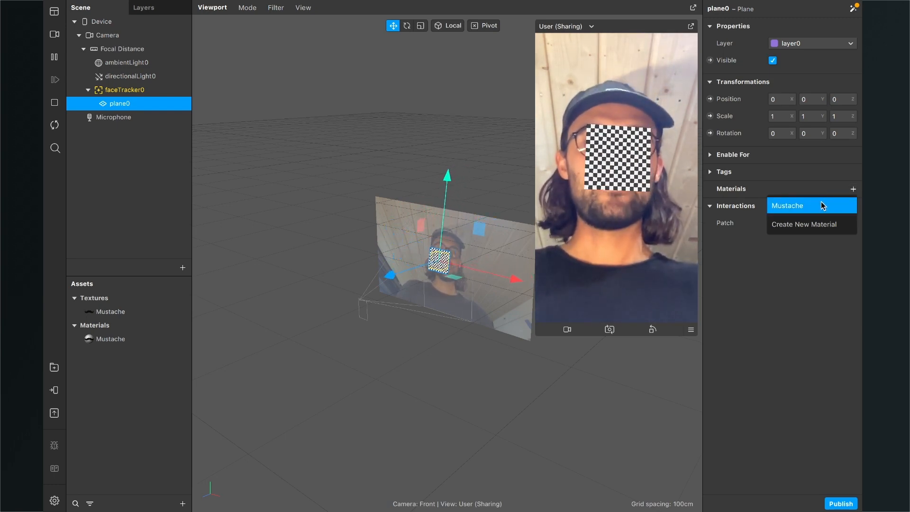
pyautogui.click(805, 205)
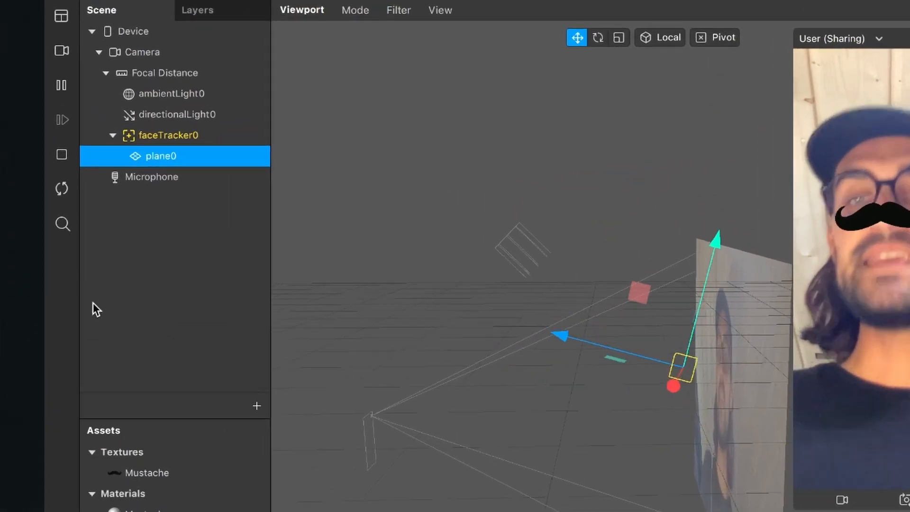
# - Search 'fac' and insert a Face Mesh into the scene
pyautogui.click(256, 405)
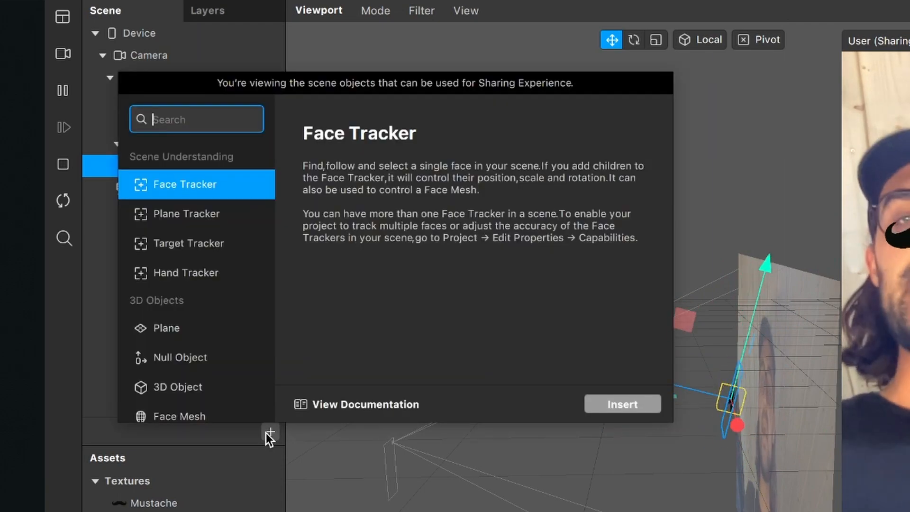
pyautogui.write('fac')
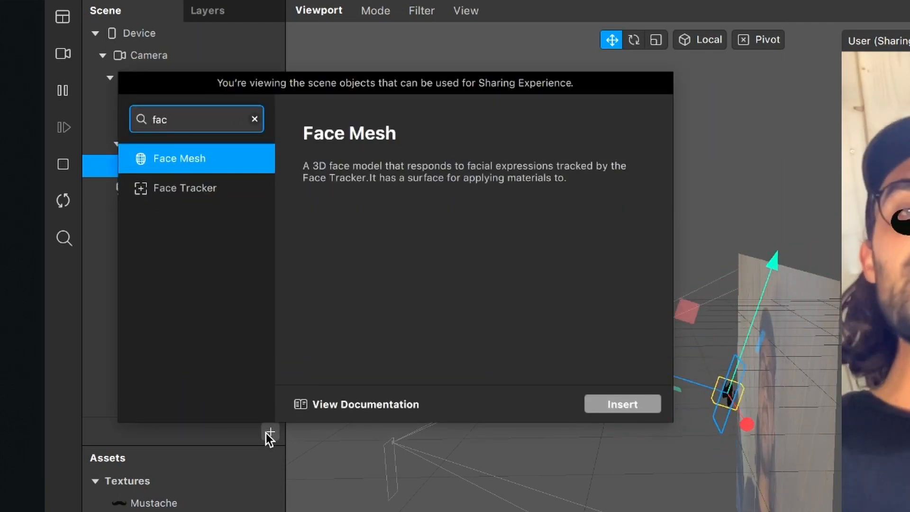
pyautogui.click(622, 403)
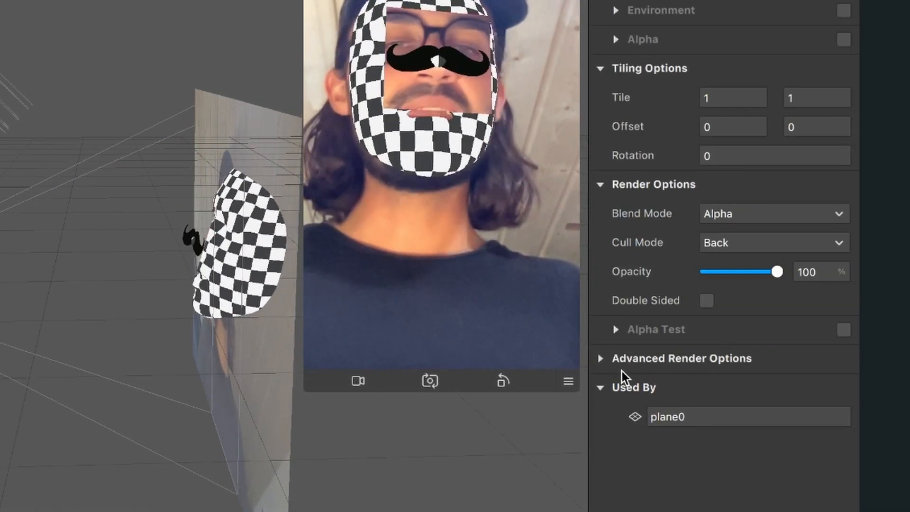
# - Toggle Use Depth Test in the Mustache material's Advanced Render Options
pyautogui.click(601, 358)
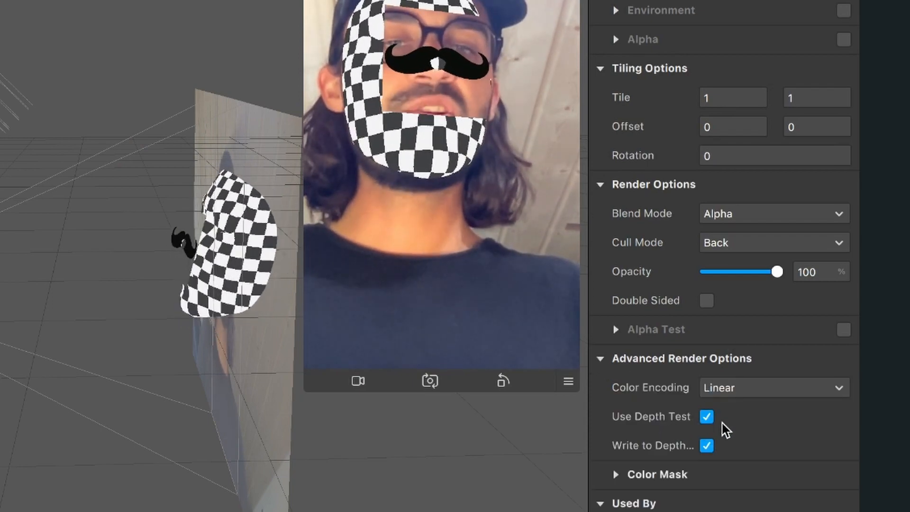
pyautogui.click(706, 416)
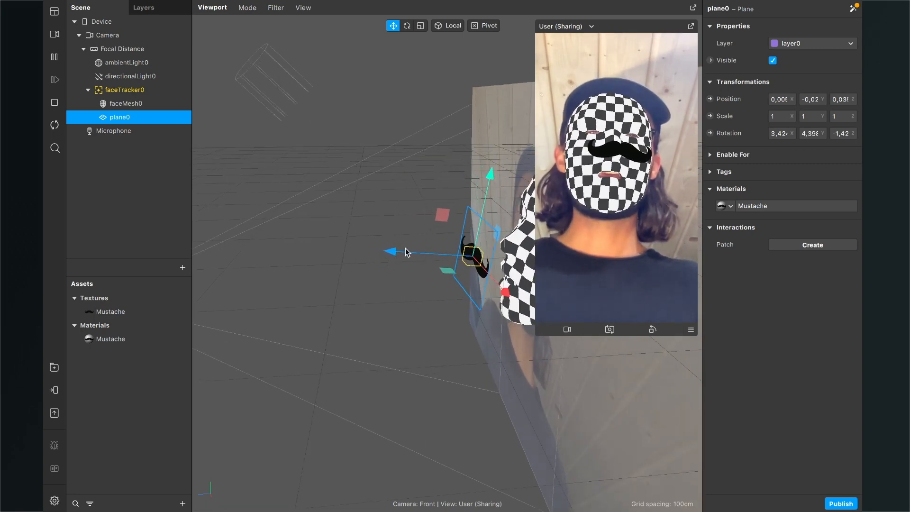
# - Drag plane0's move gizmo to place the mustache under the face mesh's nose
pyautogui.moveTo(390, 251); pyautogui.dragTo(413, 256)
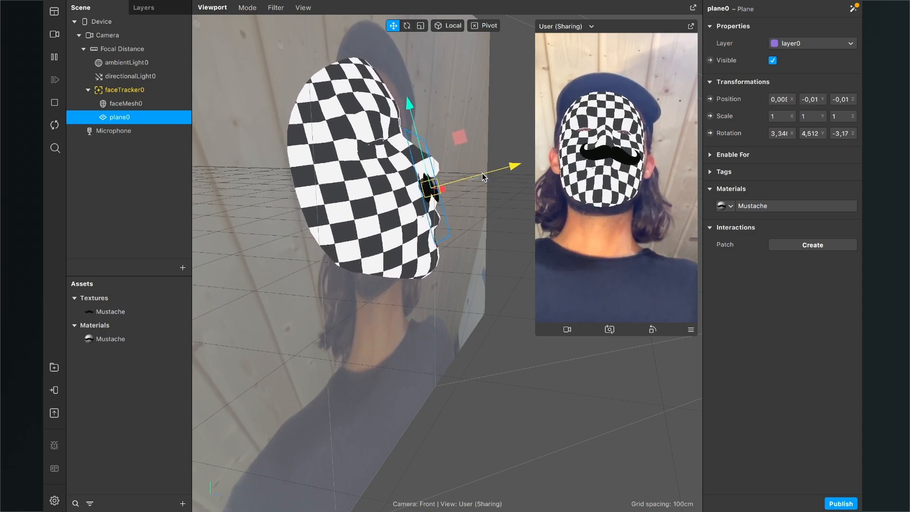
pyautogui.moveTo(510, 166); pyautogui.dragTo(484, 191)
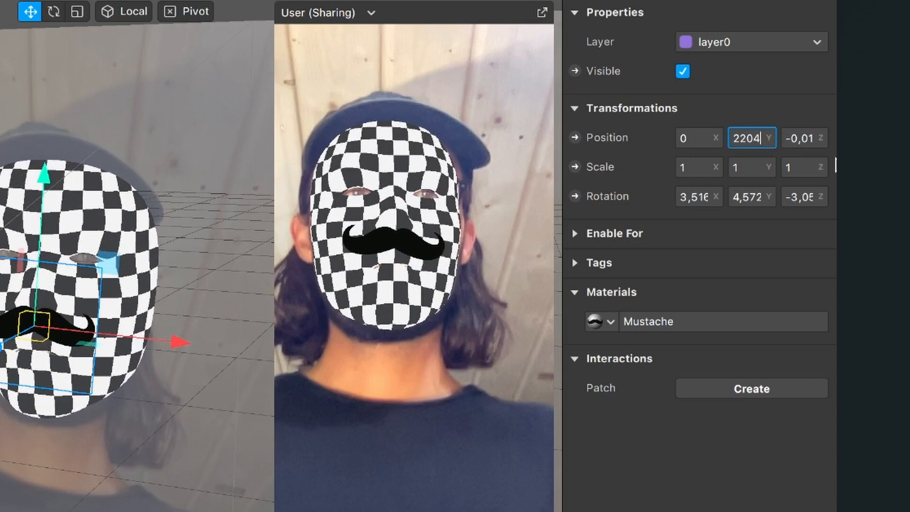
# - Enter -0.02 as the plane's Y position and confirm it
pyautogui.write('-0,02')
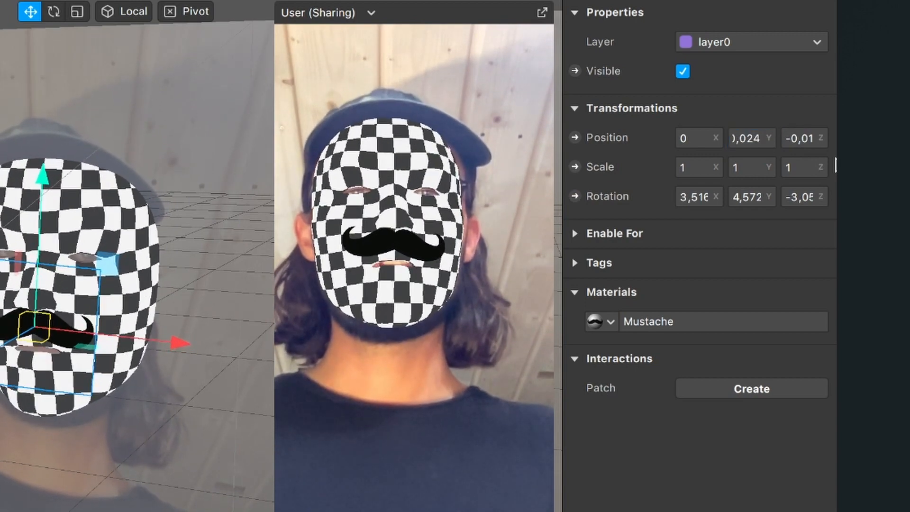
pyautogui.click(751, 138)
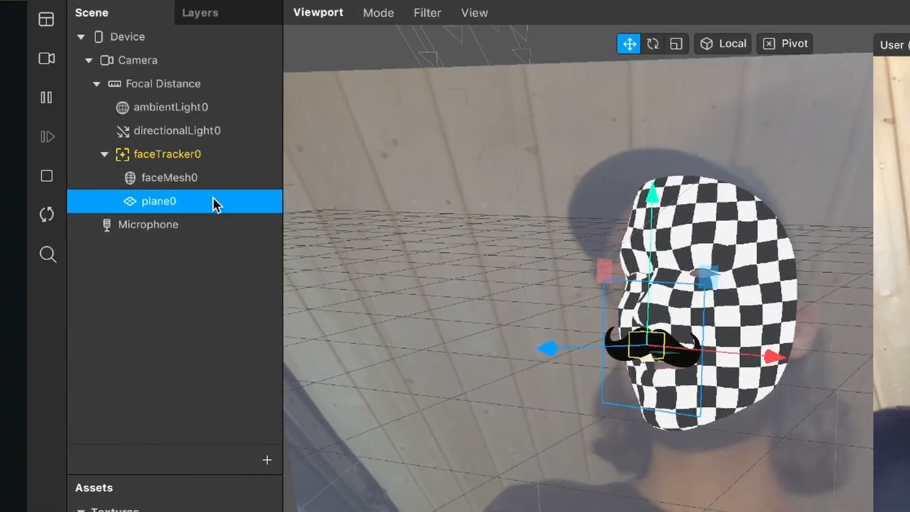
# - Turn off faceMesh0's visibility, then reselect plane0
pyautogui.click(169, 177)
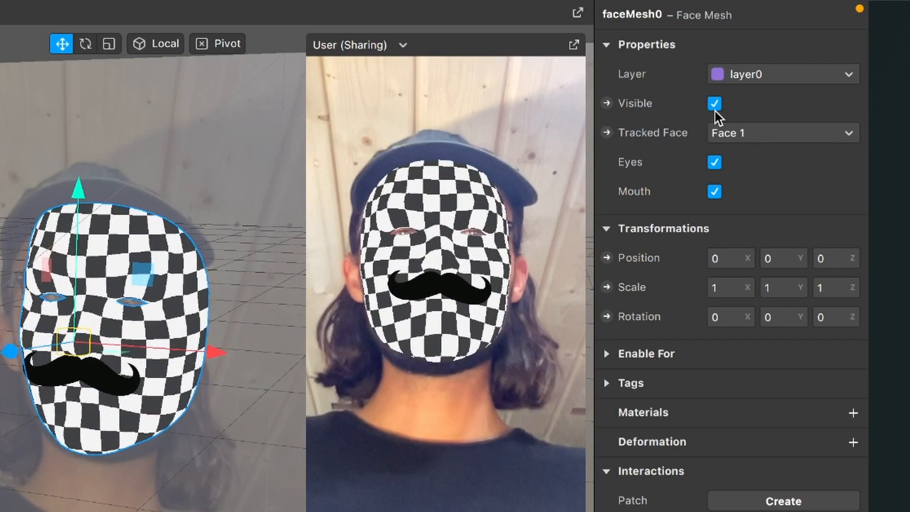
pyautogui.click(714, 103)
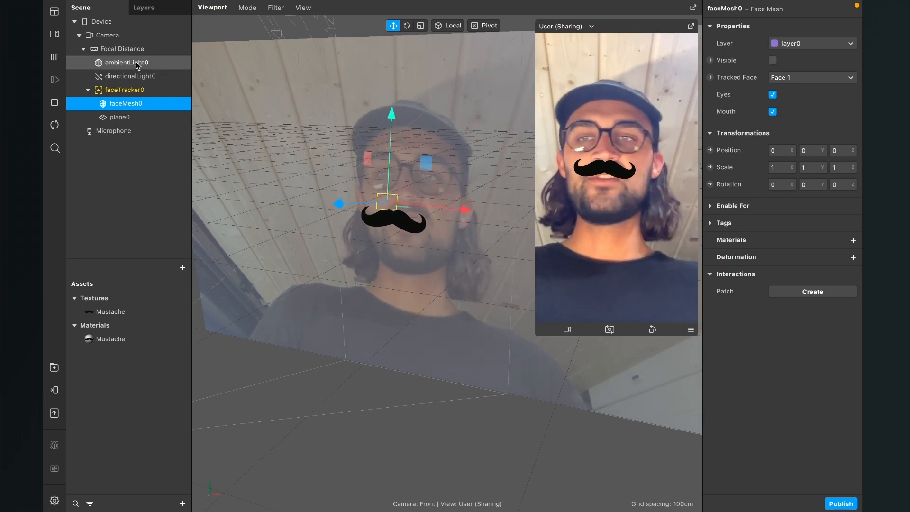
pyautogui.click(120, 117)
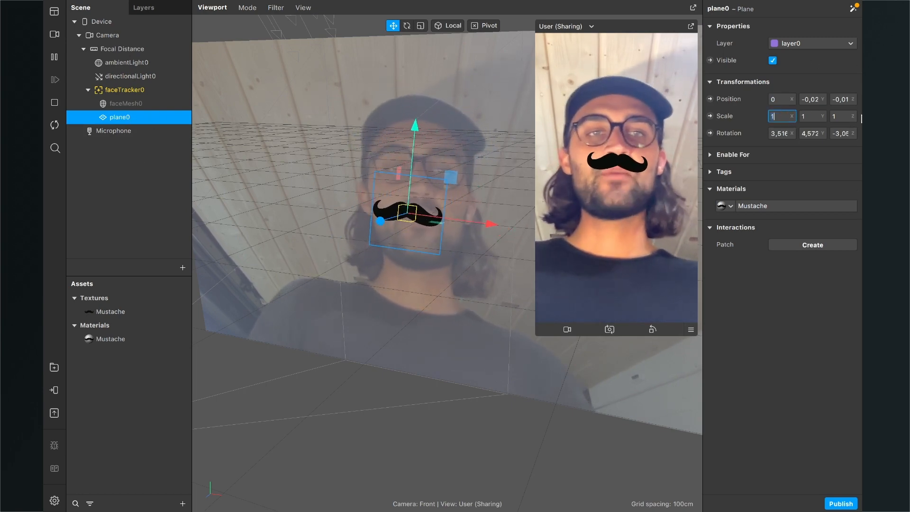
# - Enter 0.8 in plane0's Scale X and Y fields
pyautogui.write('0')
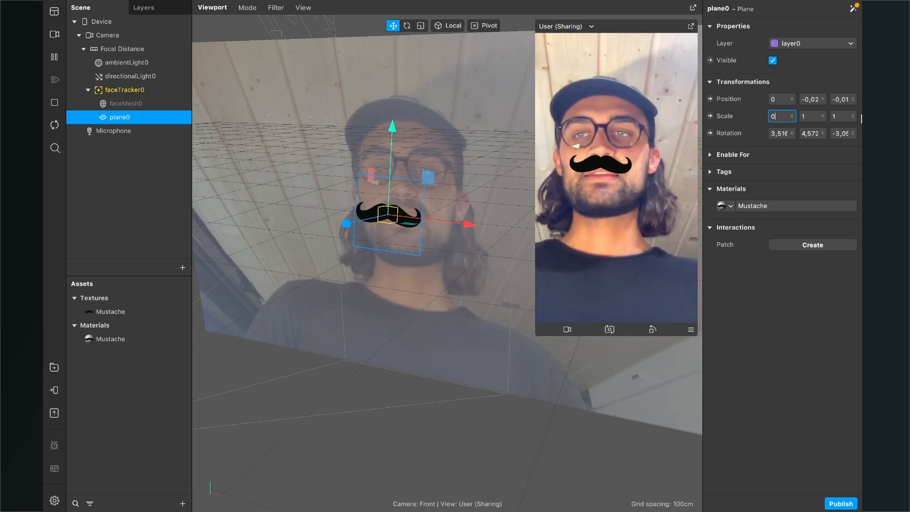
pyautogui.write('0,8')
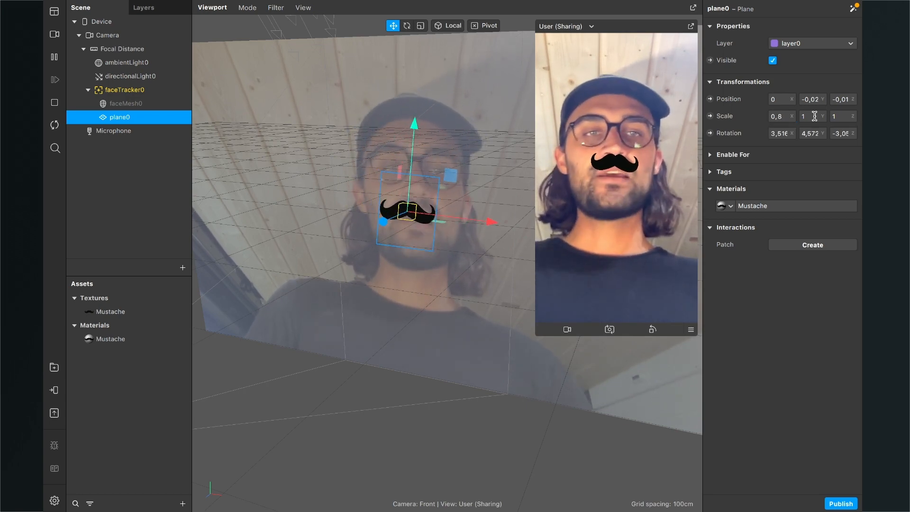
pyautogui.write('0,8')
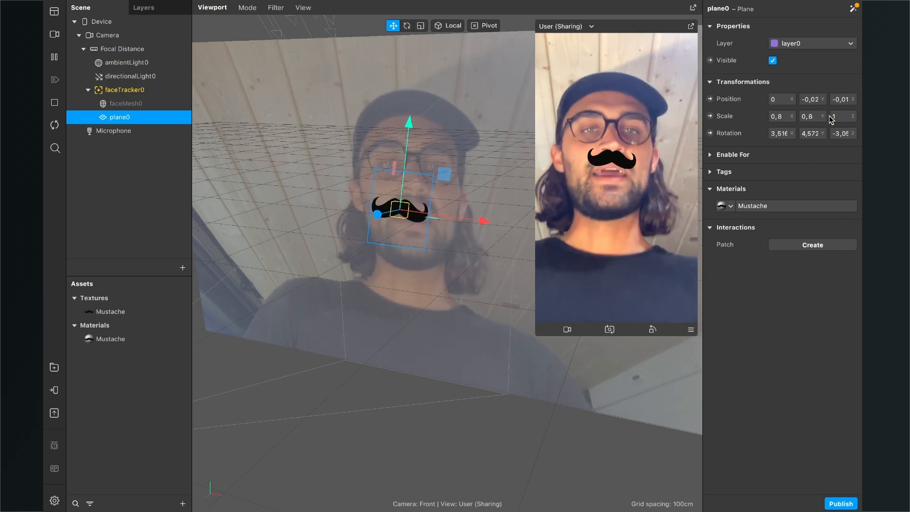